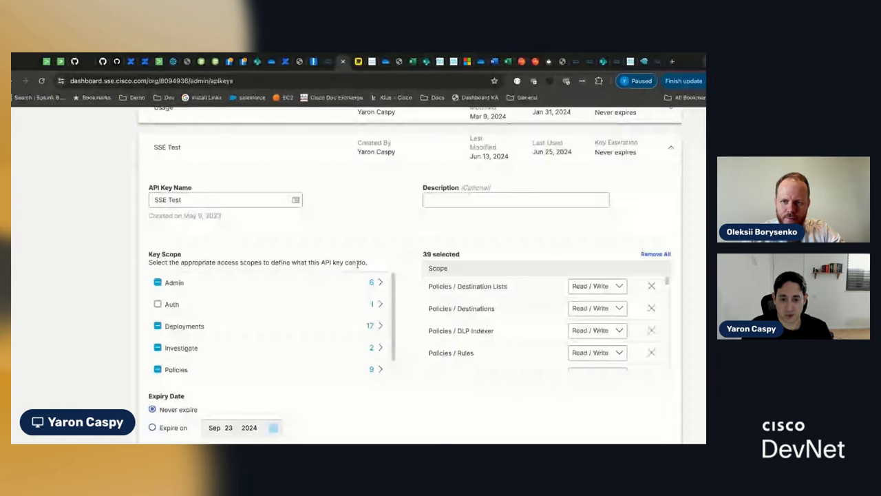
Scroll through the token API response showing the bearer token expiring in 3600 seconds
scroll("down", 3)
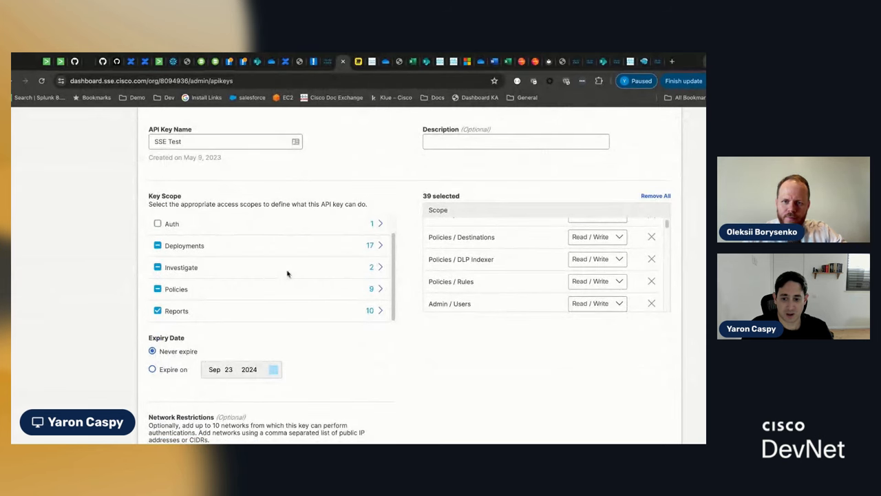
mouse_move(475, 303)
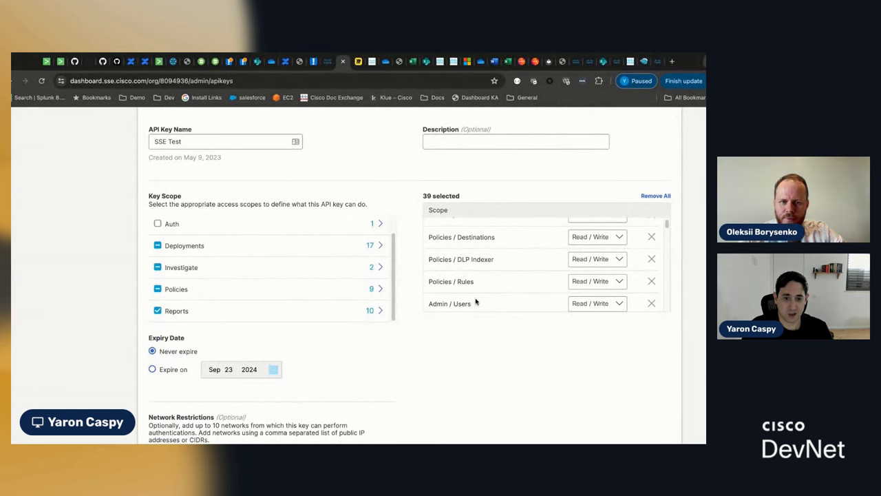
mouse_move(512, 364)
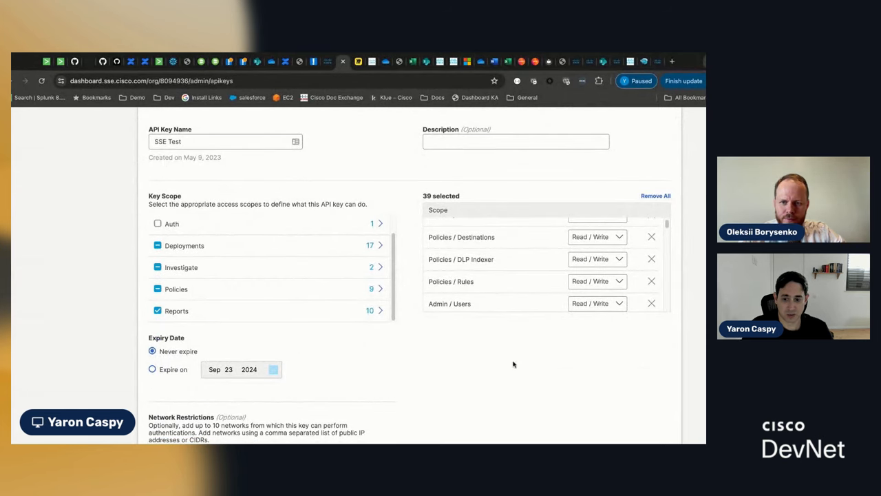
scroll("down", 3)
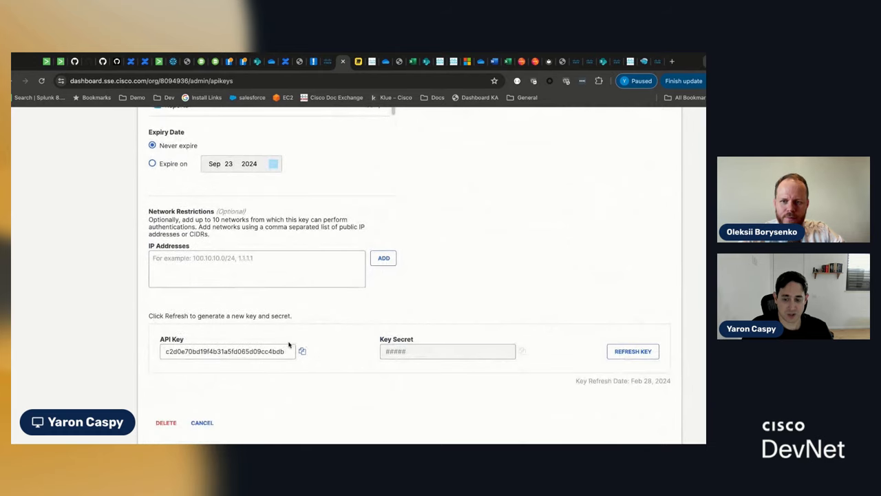
mouse_move(393, 327)
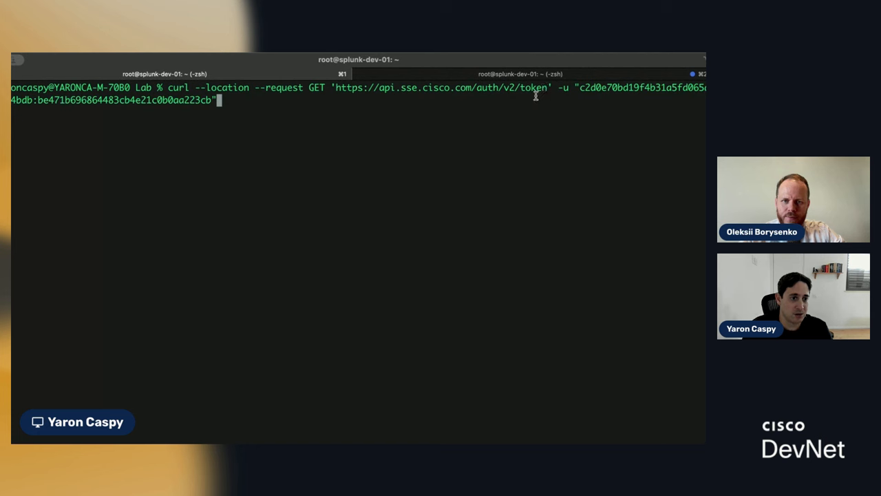
mouse_move(134, 116)
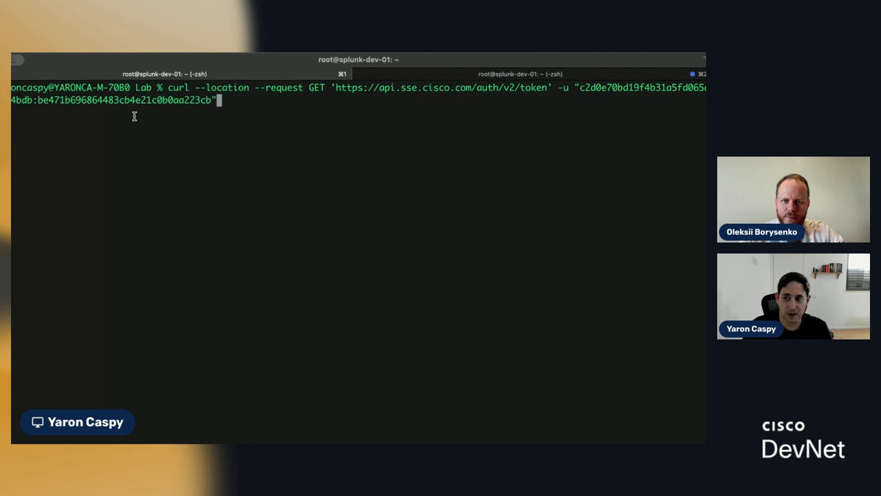
mouse_move(146, 103)
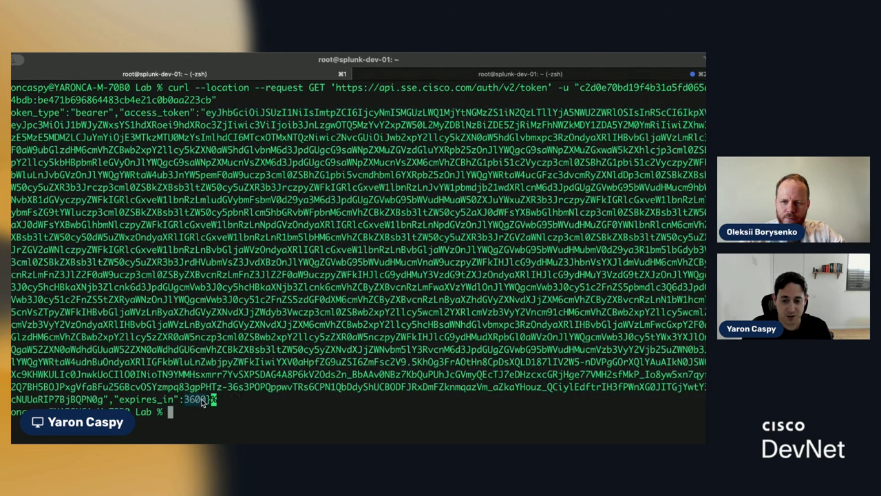
mouse_move(288, 383)
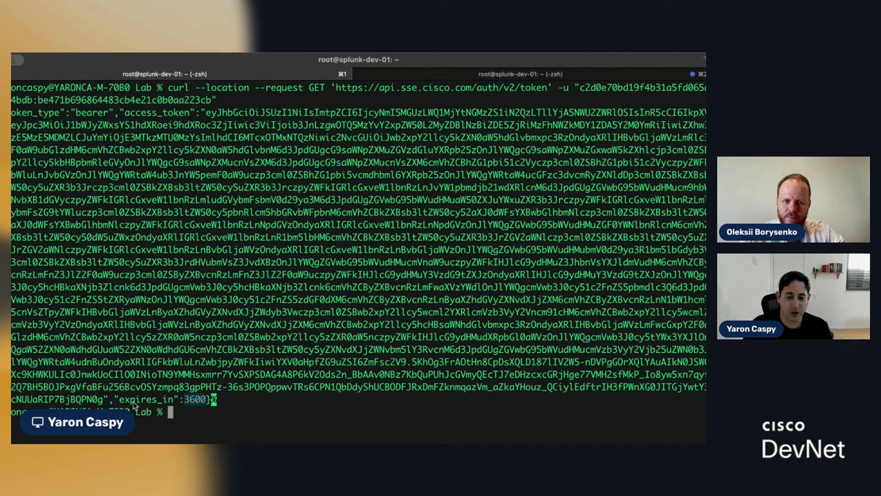
mouse_move(141, 405)
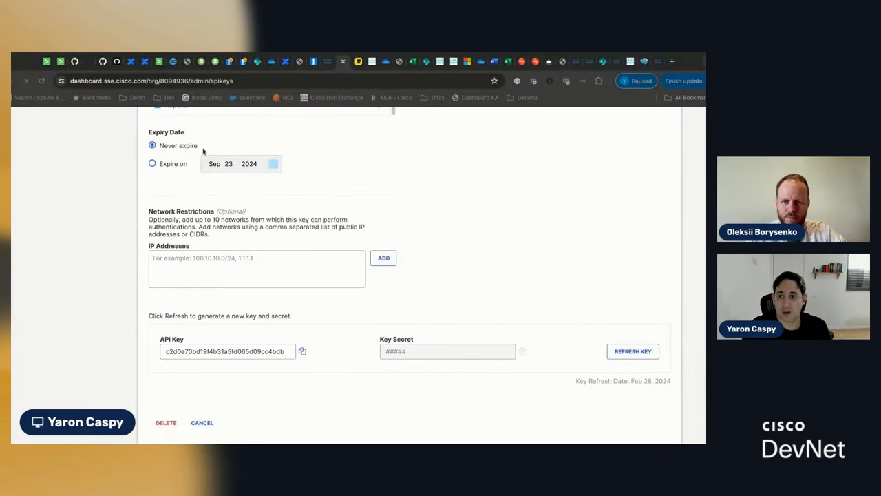
Switch to the github.com/CiscoDevNet/cloud-security tab on branch tftd-patch-3
left_click(202, 422)
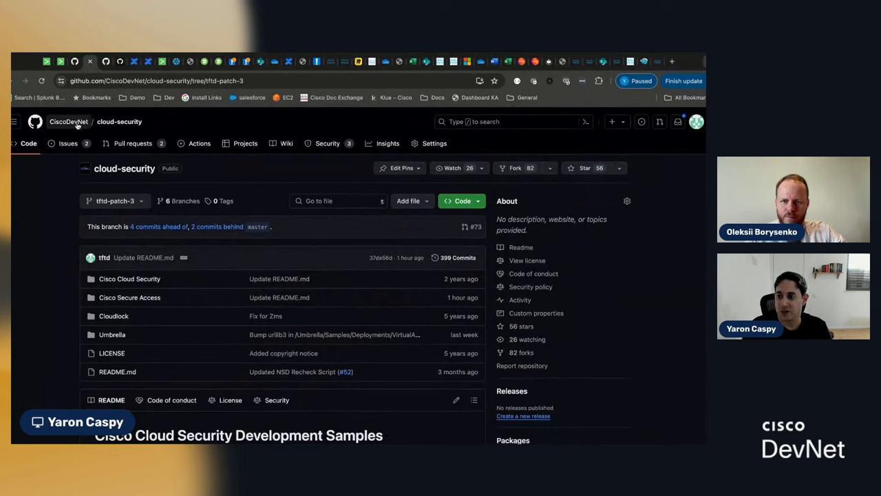
mouse_move(68, 122)
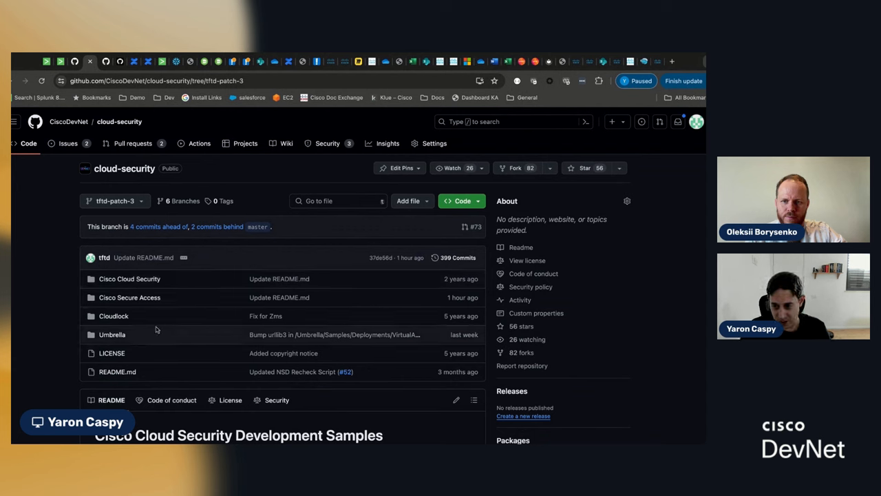
mouse_move(129, 298)
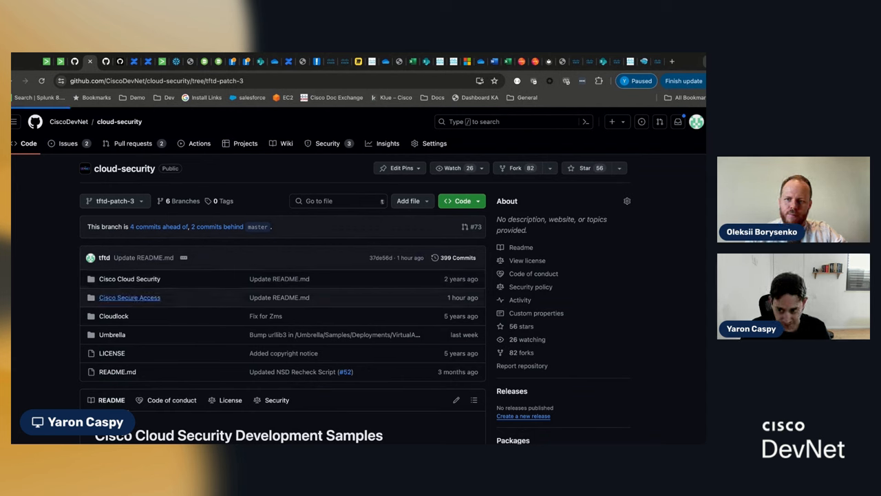
Navigate into Cisco Secure Access/Samples/client-samples/python and scroll to its sample clients and README
left_click(130, 296)
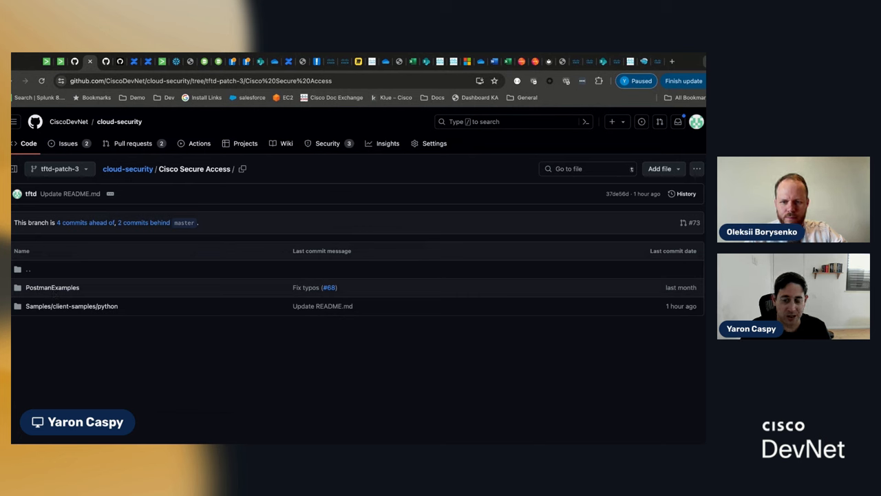
mouse_move(68, 294)
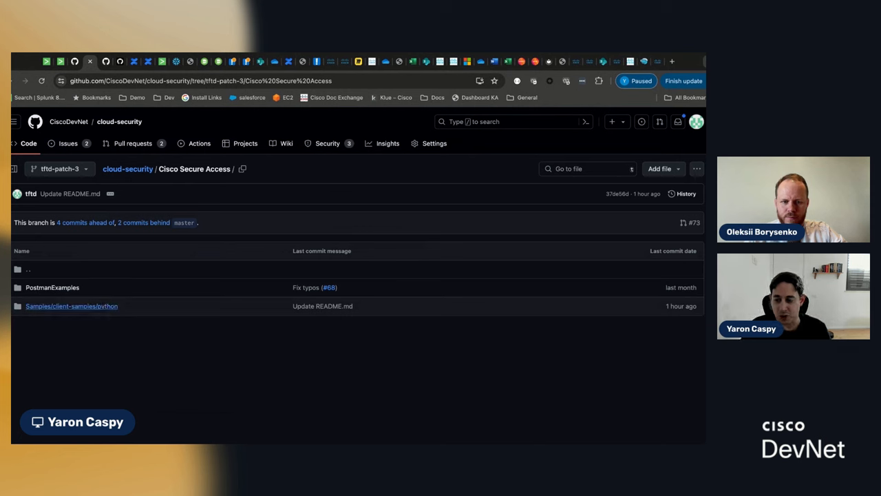
left_click(71, 306)
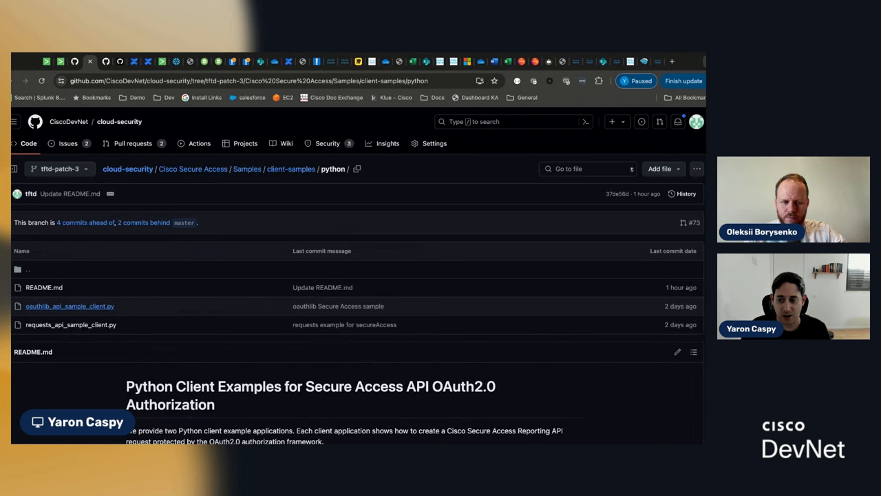
mouse_move(277, 333)
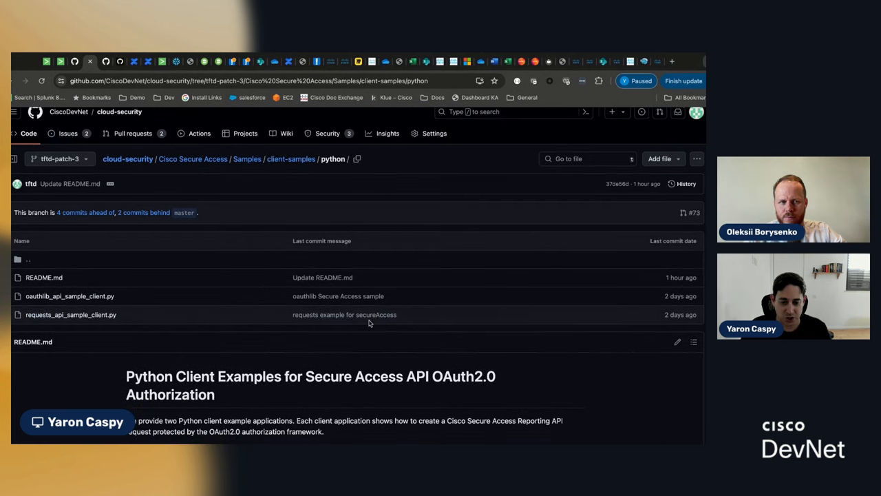
scroll("down", 3)
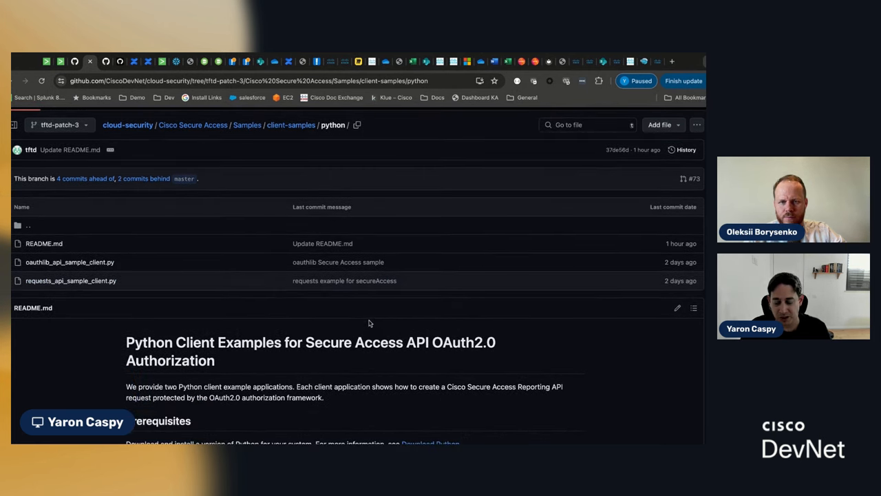
scroll("down", 3)
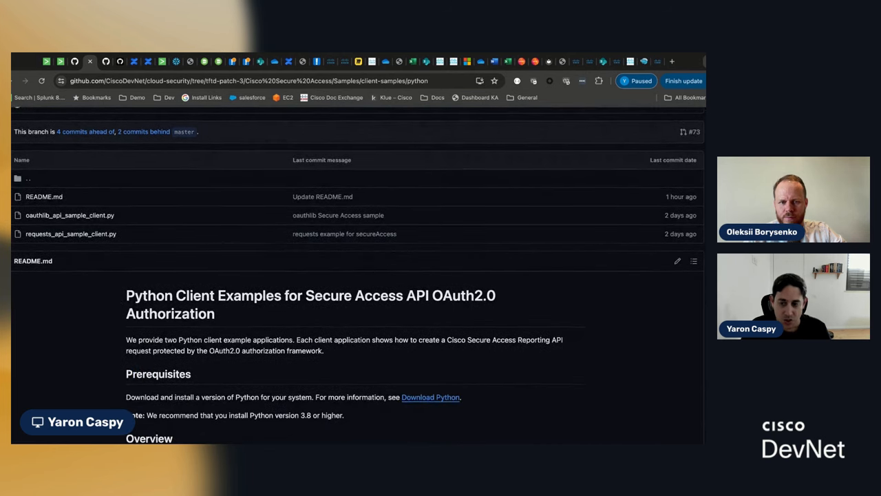
scroll("down", 3)
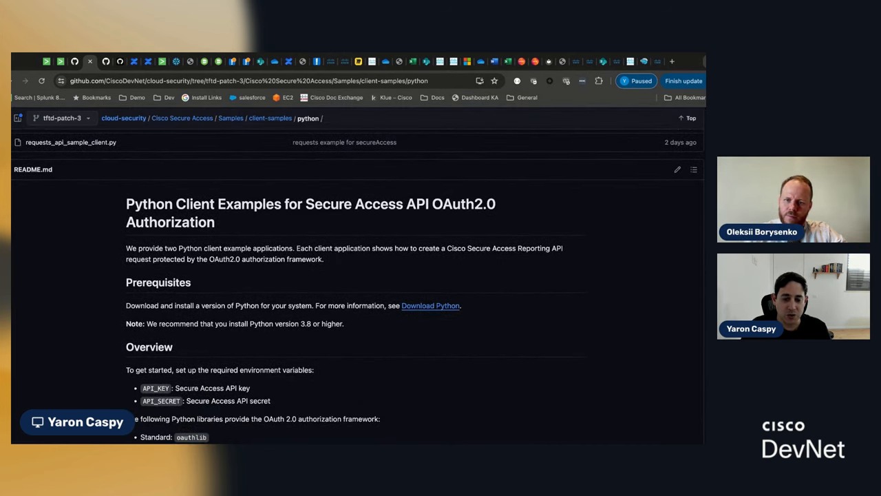
scroll("down", 3)
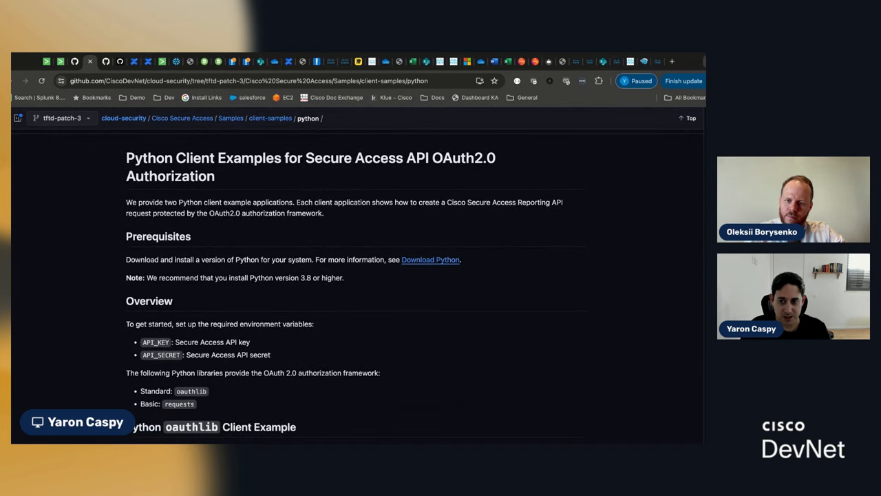
mouse_move(126, 300)
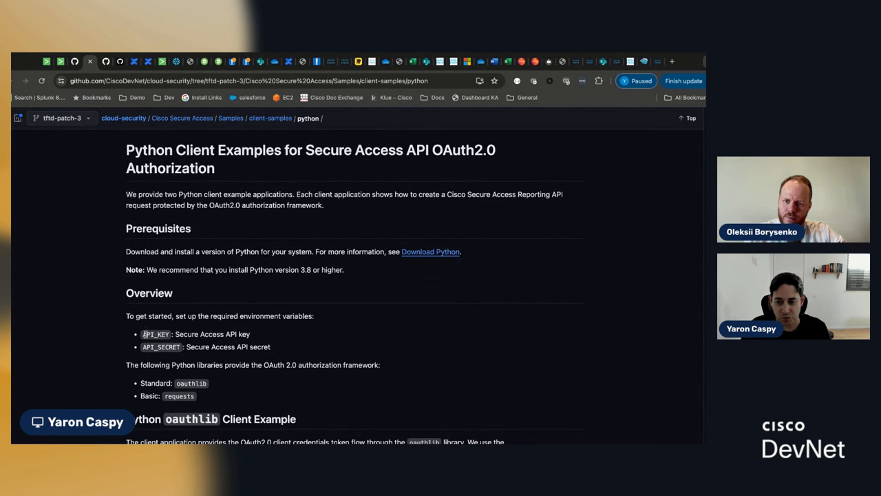
mouse_move(196, 341)
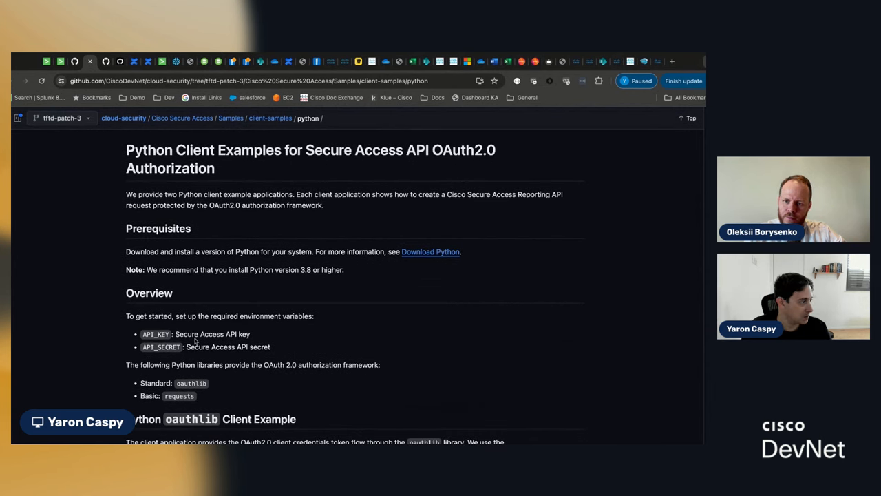
scroll("down", 3)
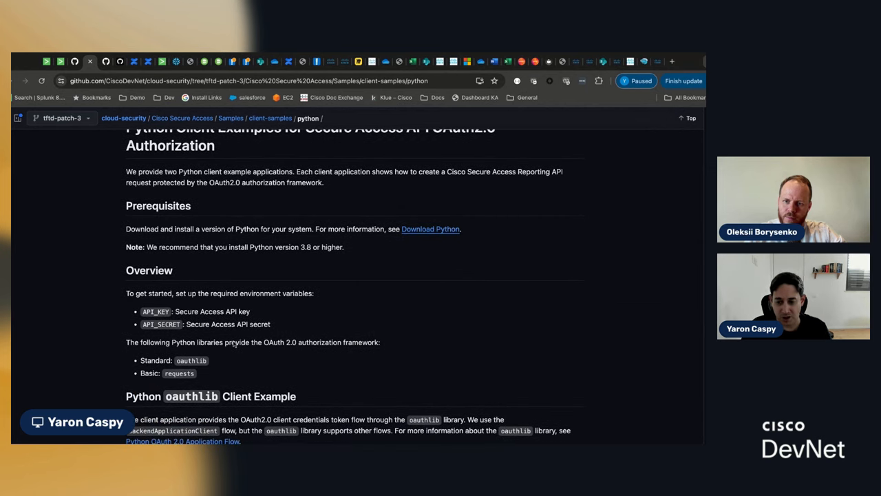
double_click(156, 311)
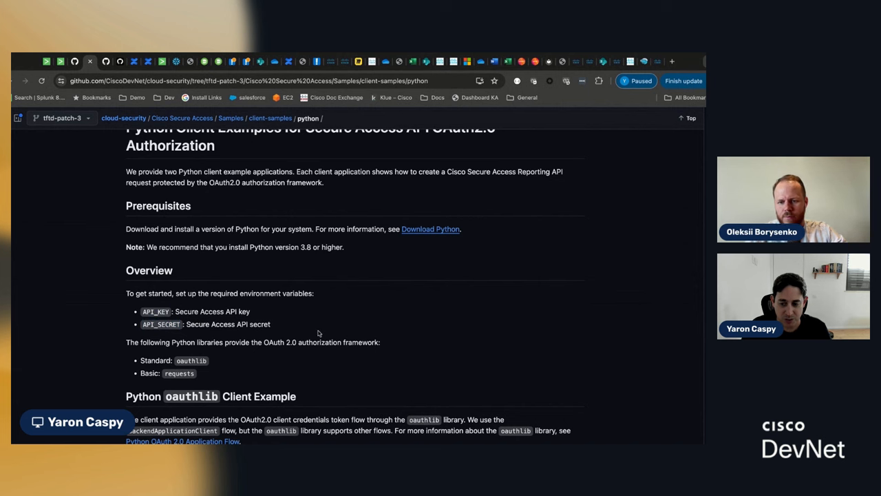
scroll("down", 3)
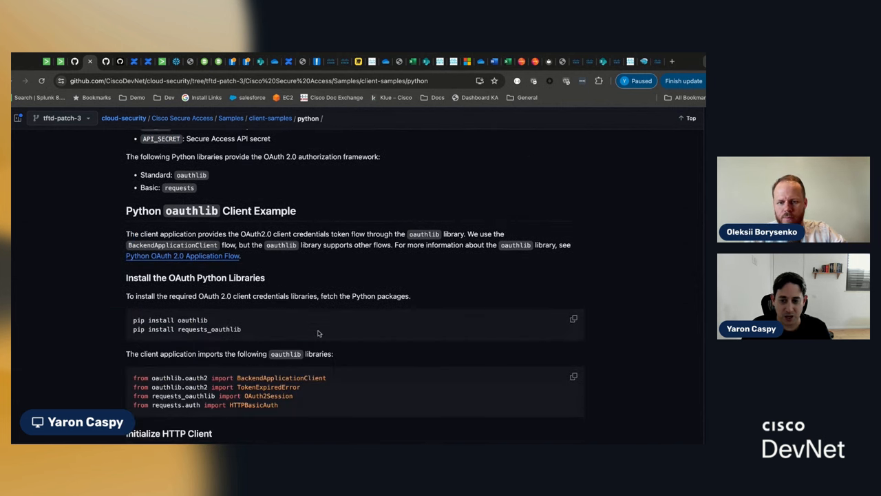
scroll("down", 3)
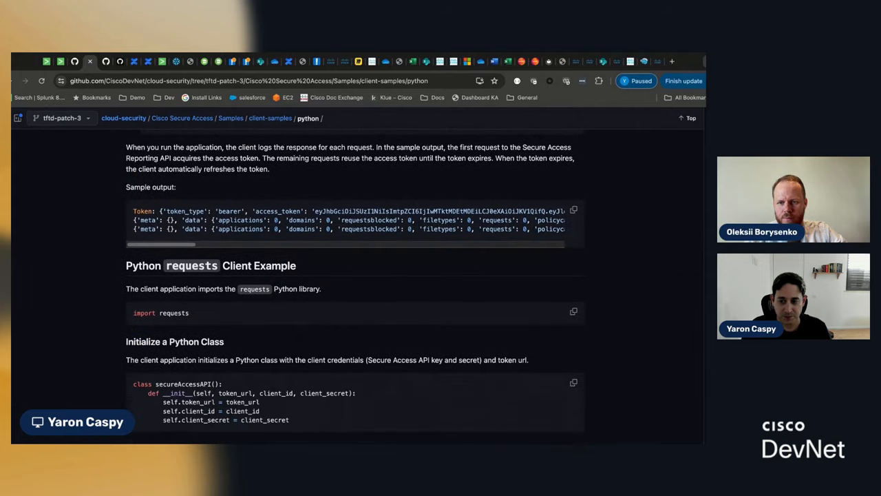
scroll("down", 3)
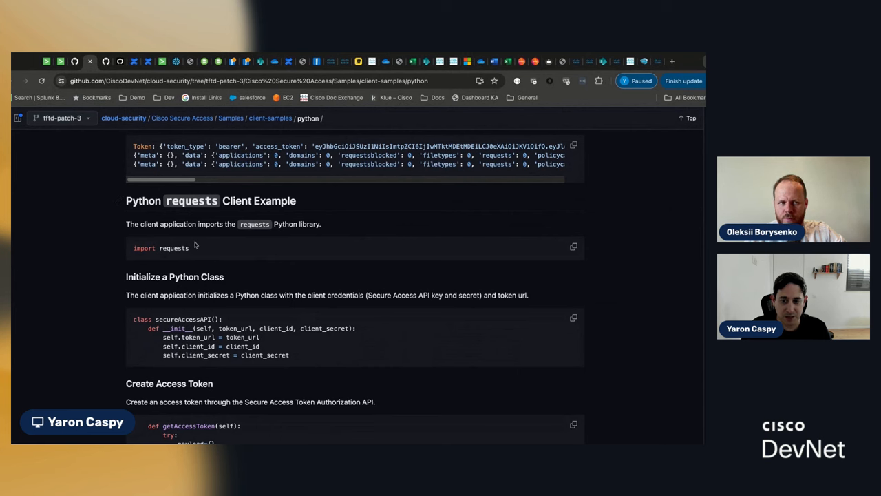
scroll("down", 3)
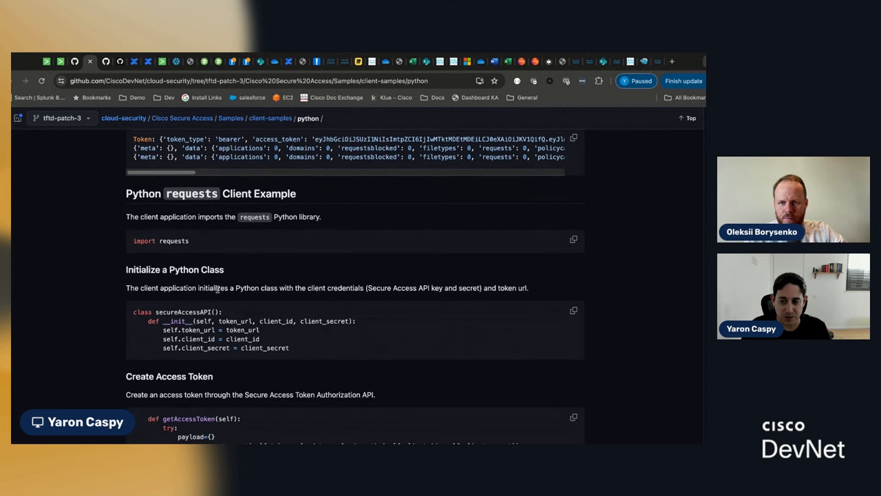
scroll("down", 3)
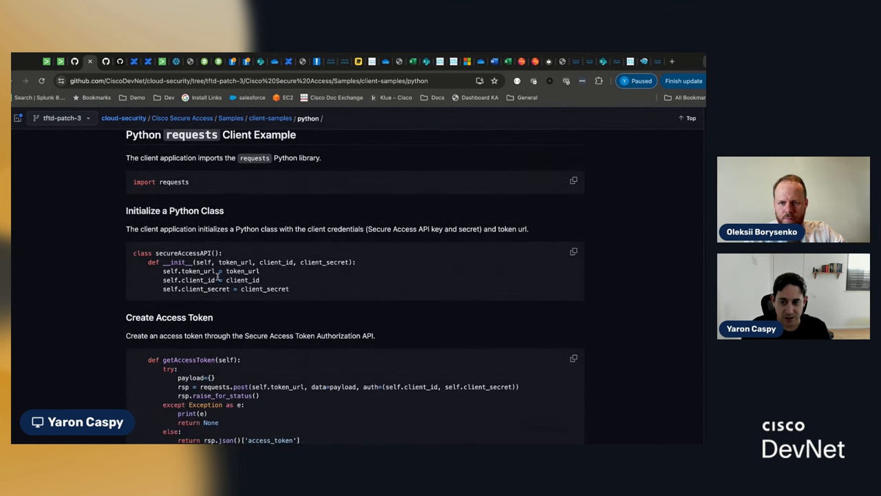
scroll("down", 3)
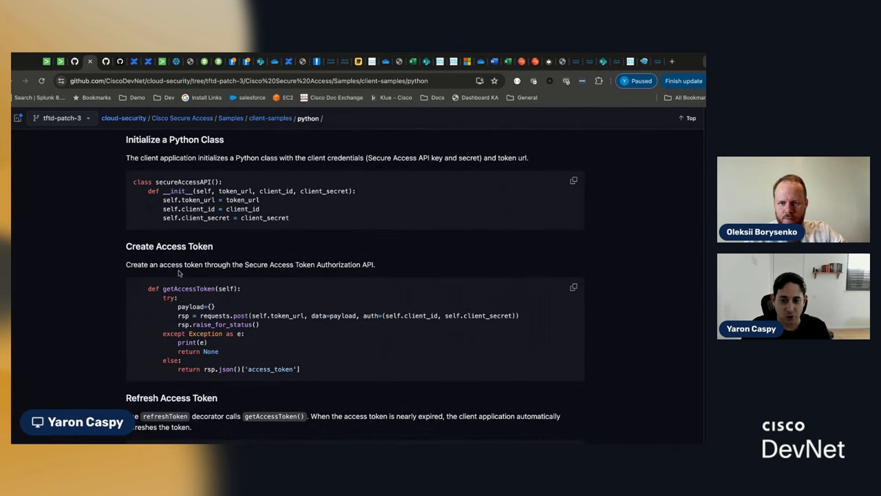
scroll("down", 3)
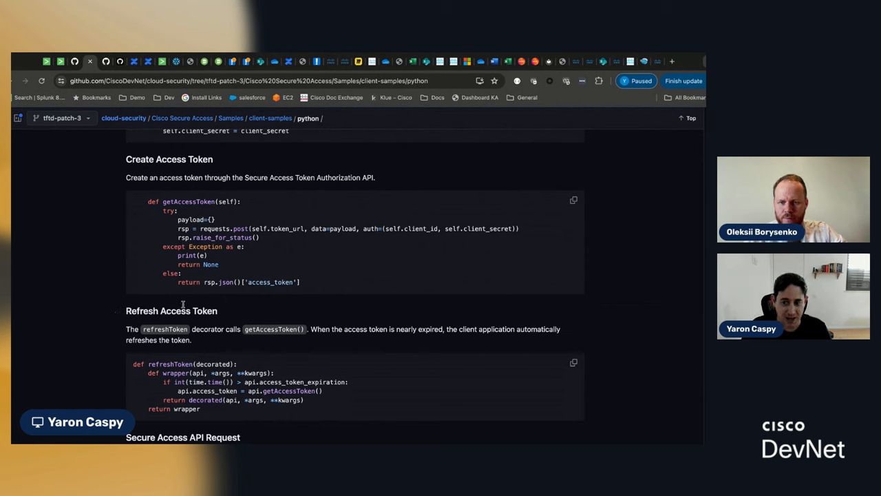
mouse_move(163, 310)
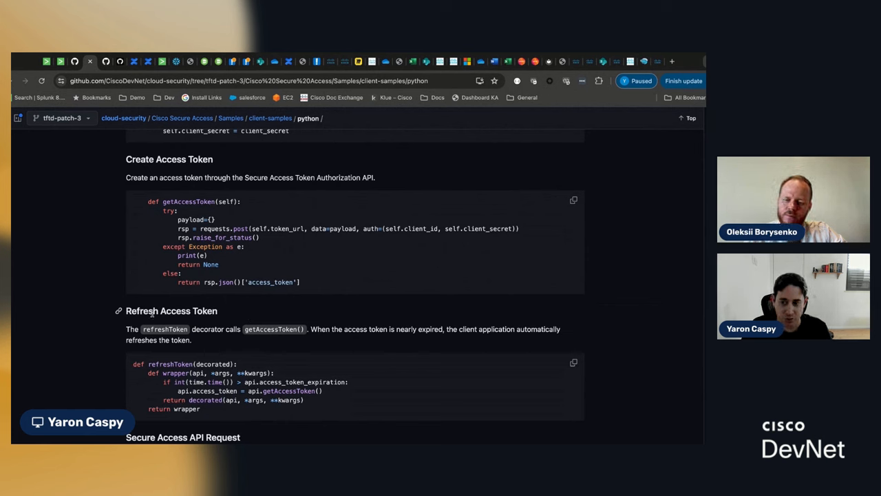
scroll("down", 3)
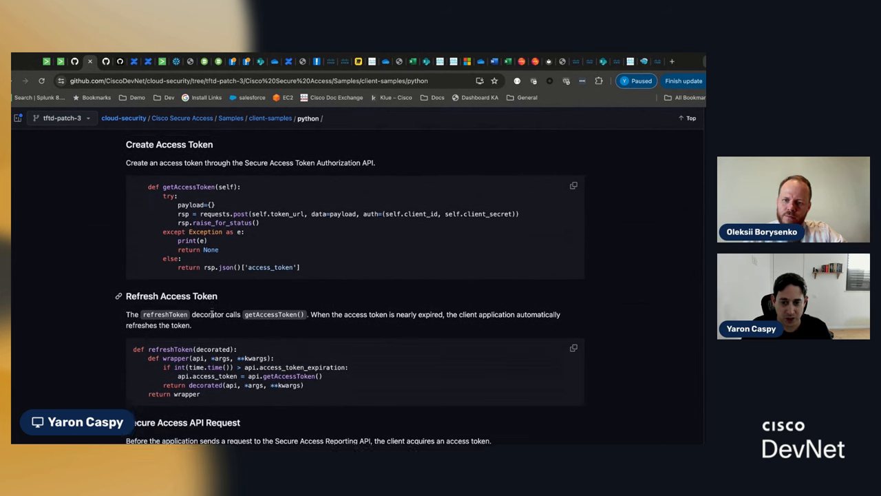
scroll("down", 3)
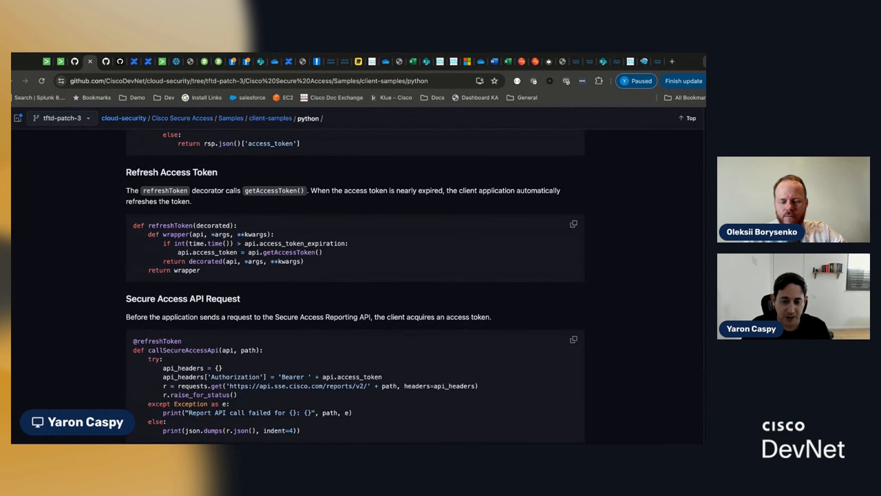
scroll("down", 3)
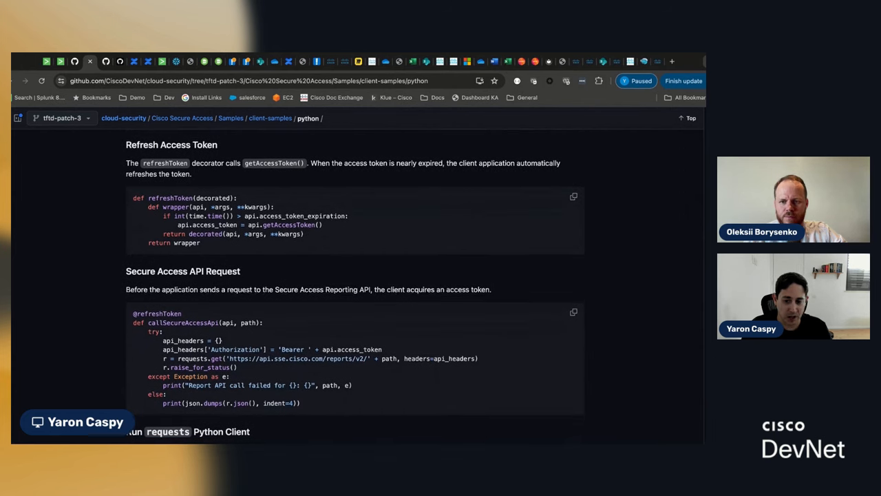
scroll("down", 3)
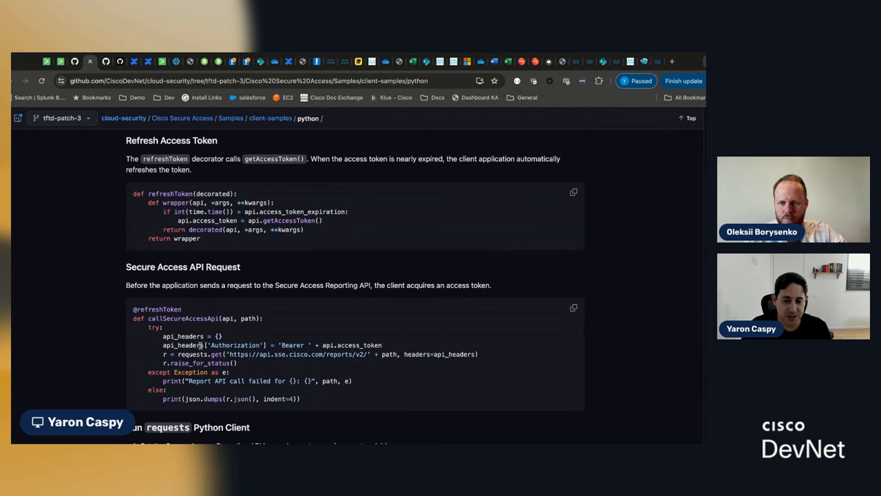
scroll("down", 3)
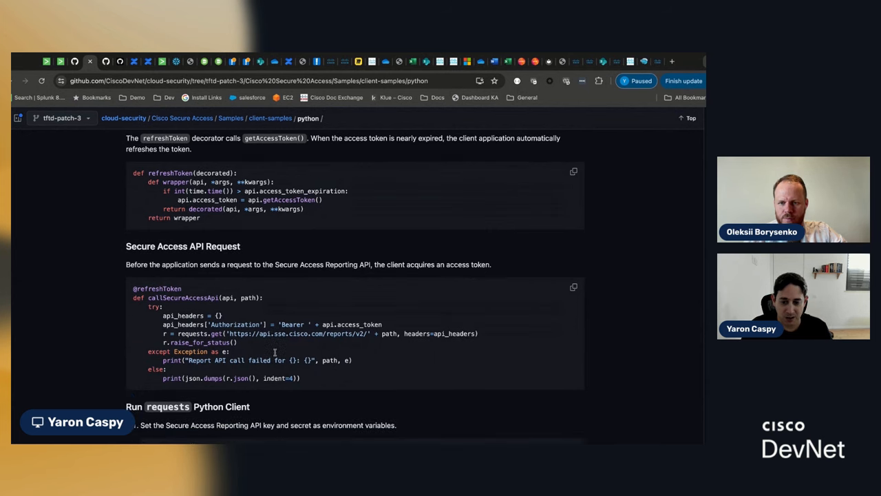
scroll("down", 3)
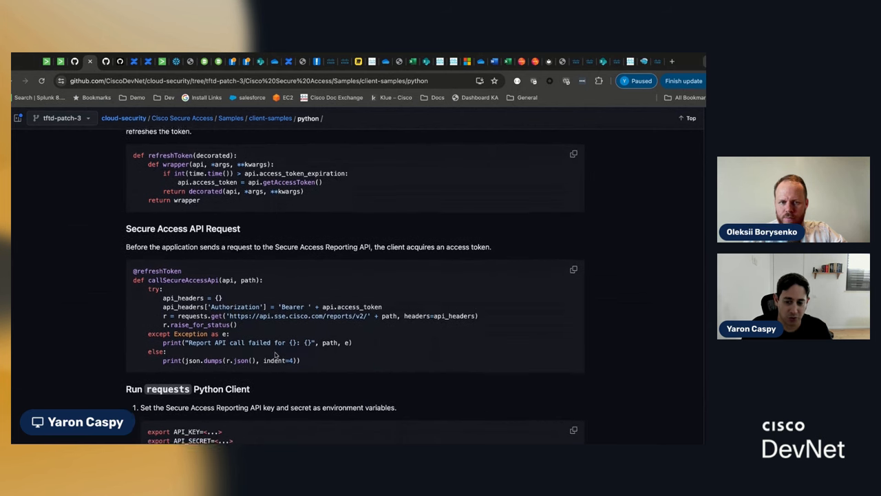
scroll("down", 3)
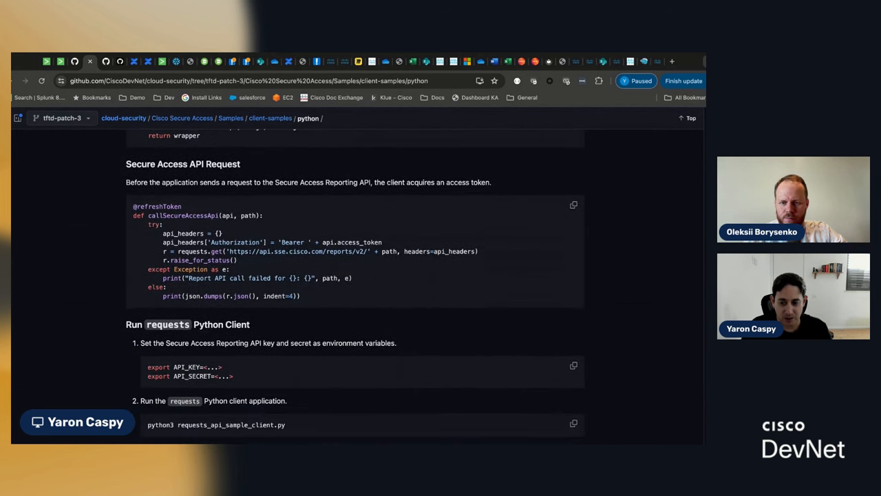
scroll("down", 3)
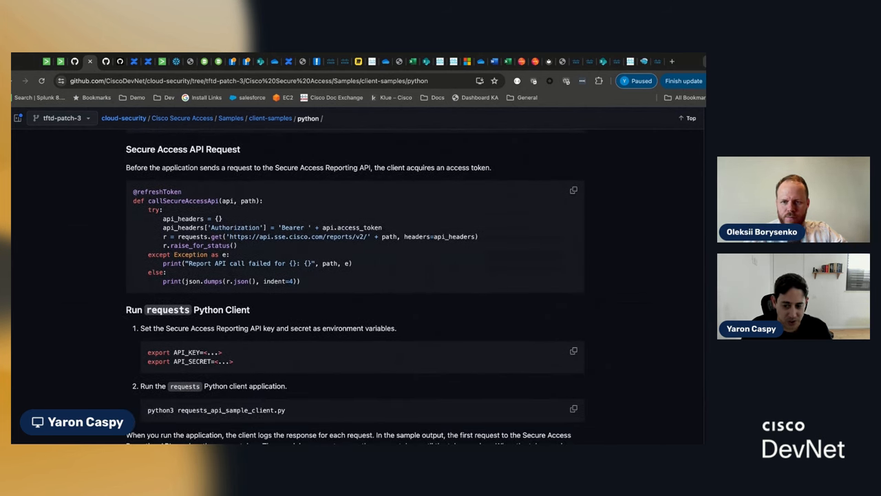
scroll("down", 3)
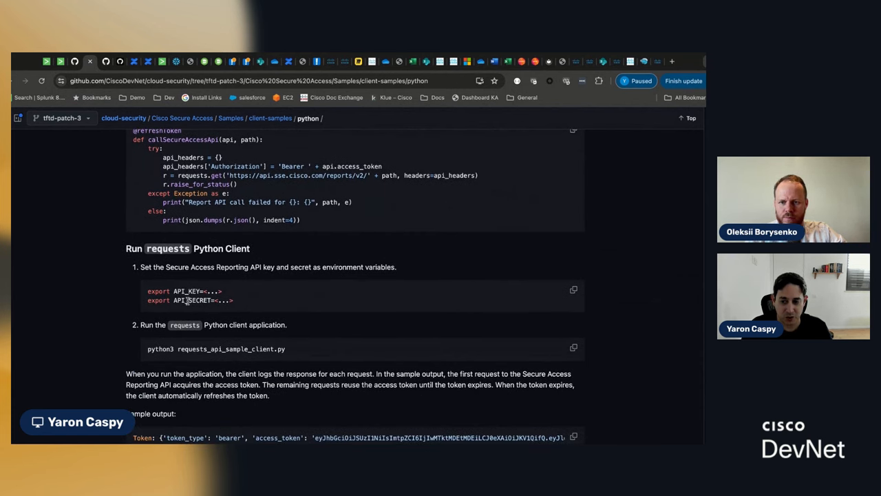
scroll("down", 3)
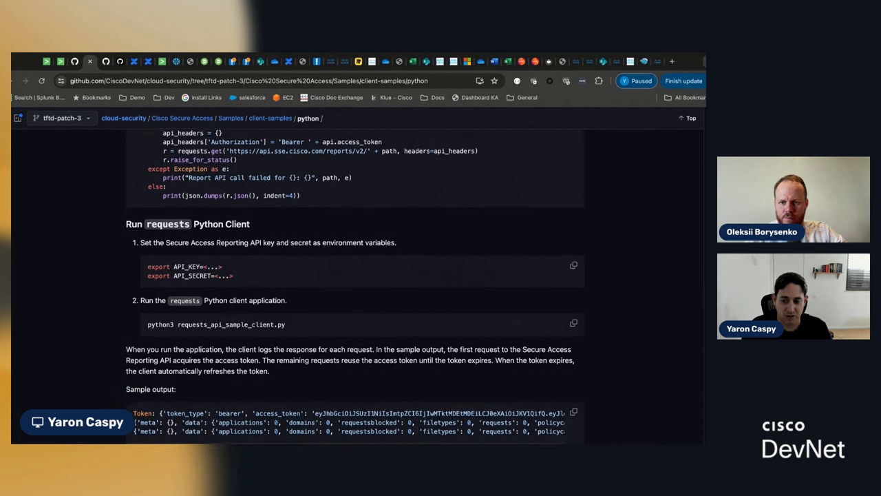
scroll("down", 3)
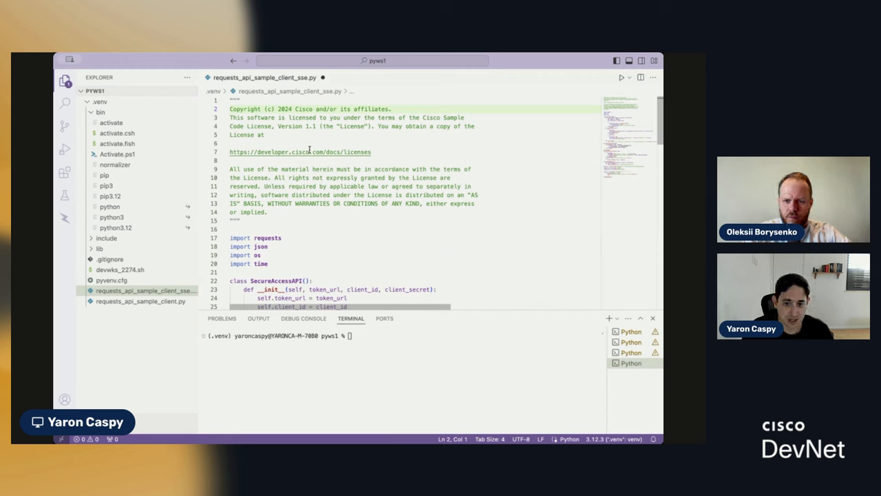
Scroll requests_api_sample_client_sse.py down to the SecureAccessAPI class and getAccessToken
scroll("down", 3)
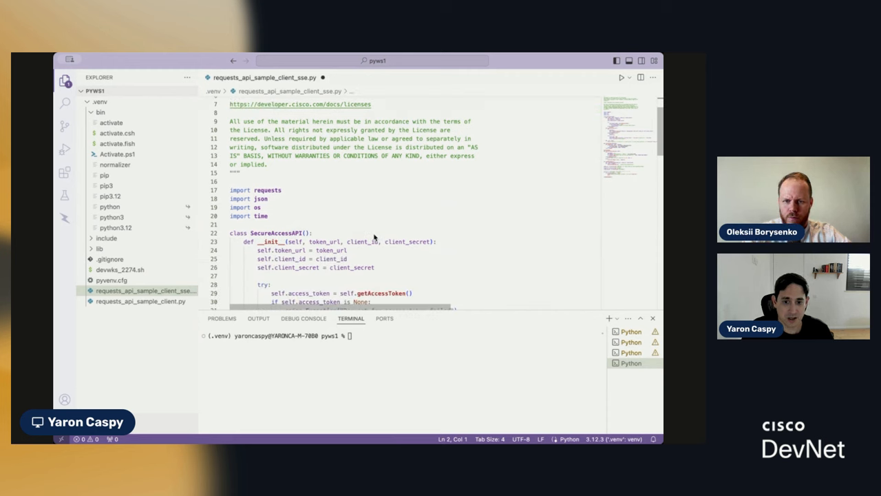
scroll("down", 3)
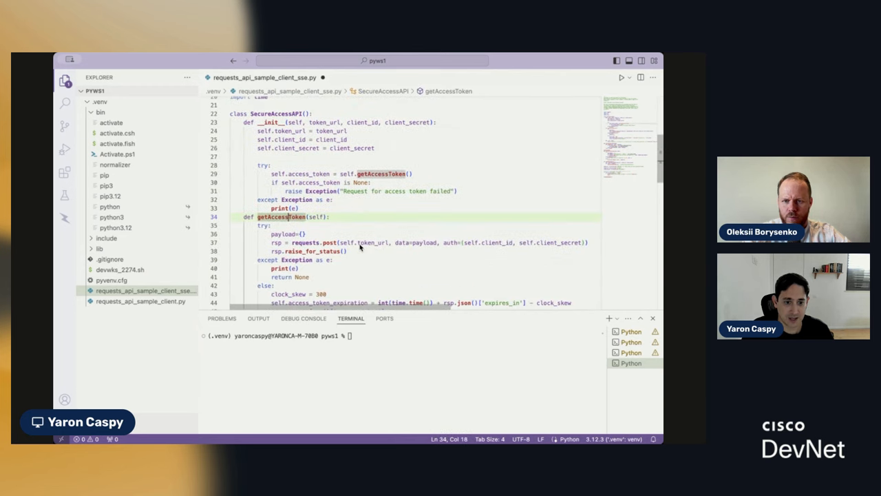
mouse_move(369, 243)
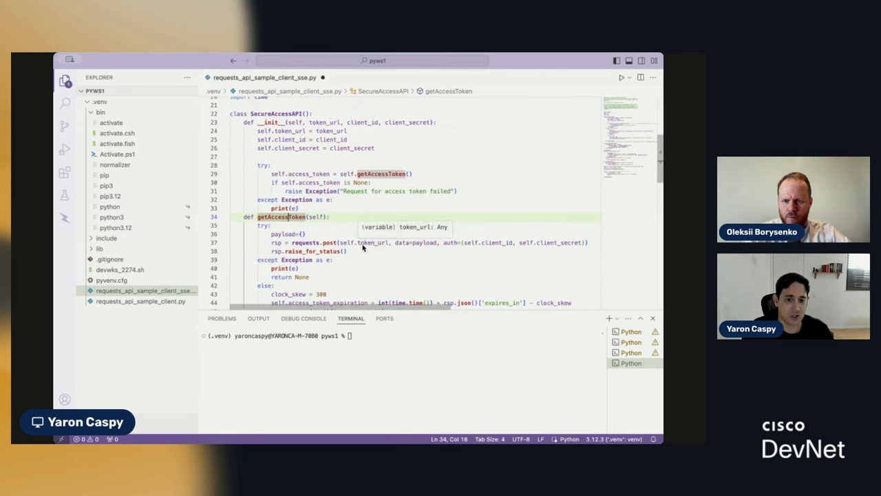
mouse_move(377, 247)
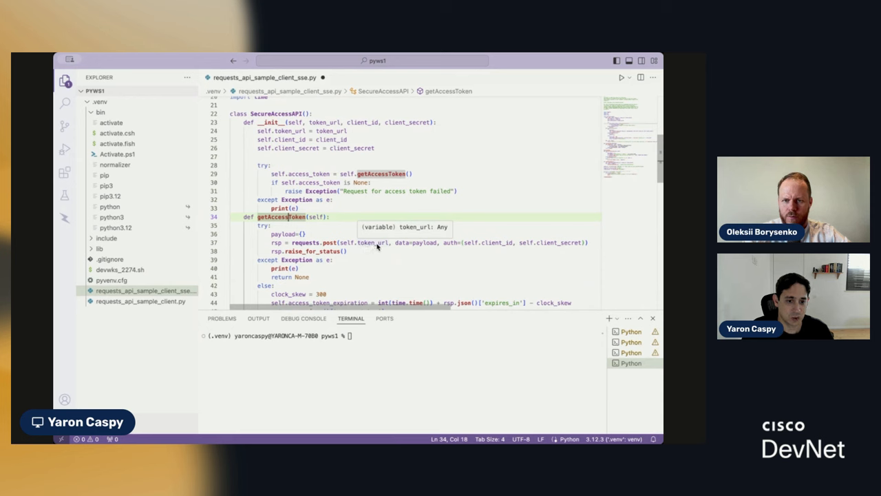
mouse_move(544, 242)
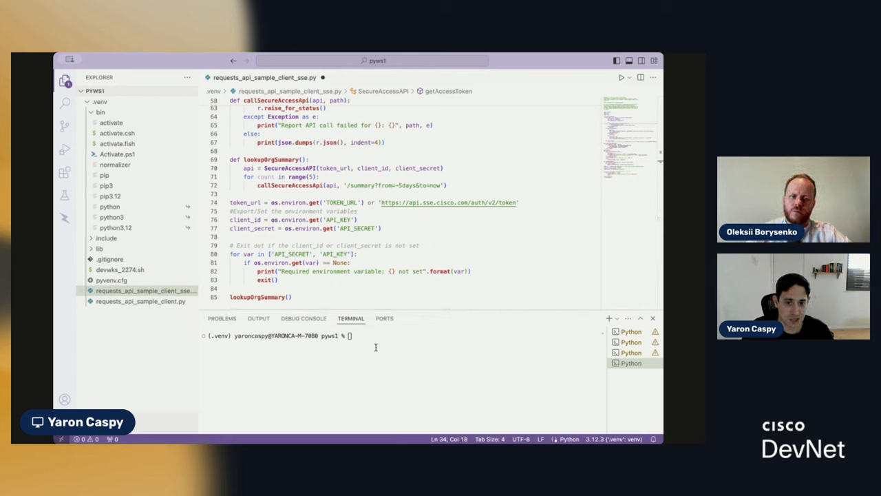
Export API_SECRET and API_KEY in the terminal, copying the names from lines 76–77
type("export")
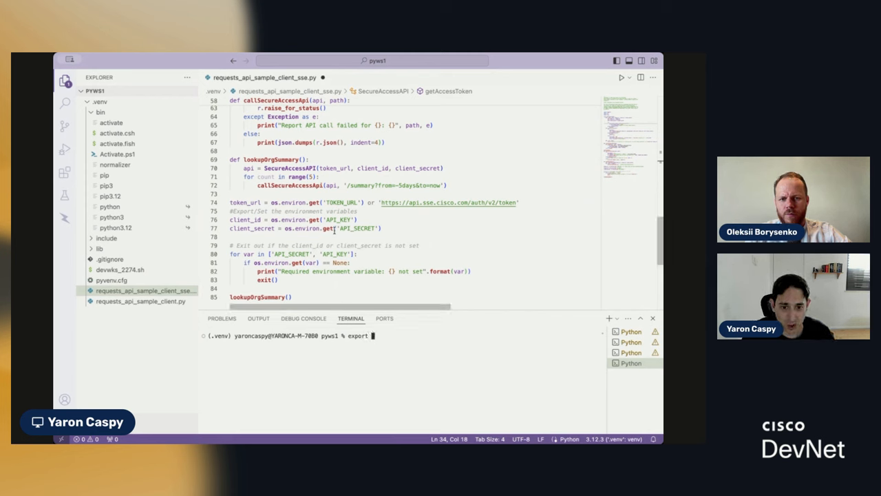
double_click(356, 228)
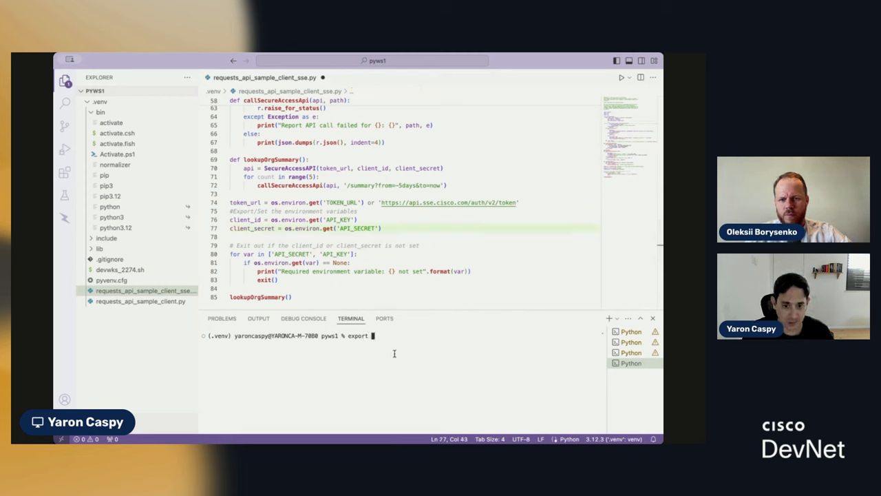
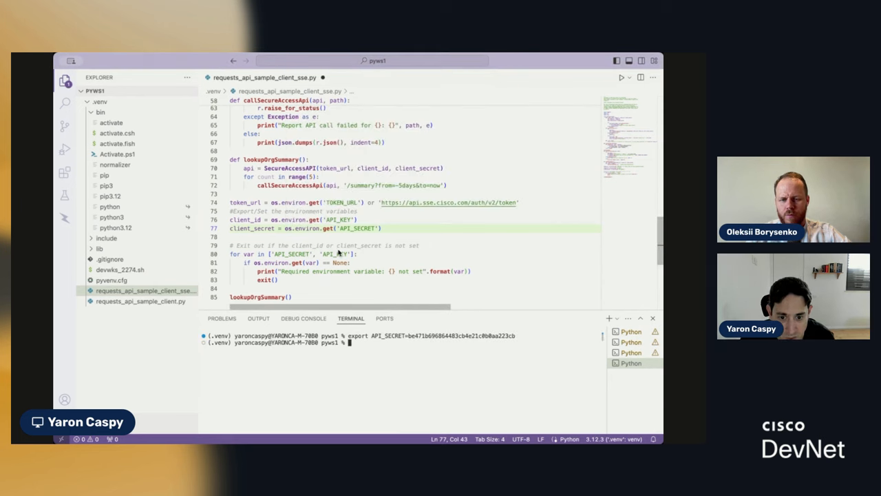
double_click(338, 220)
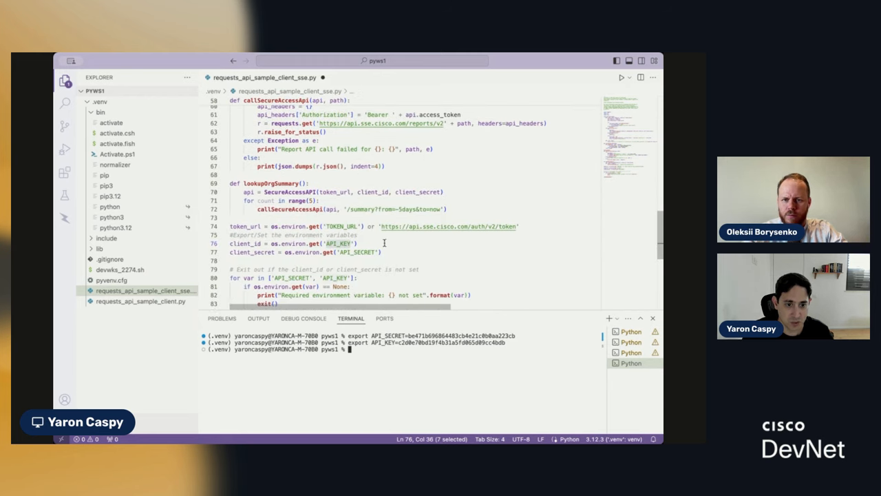
mouse_move(423, 226)
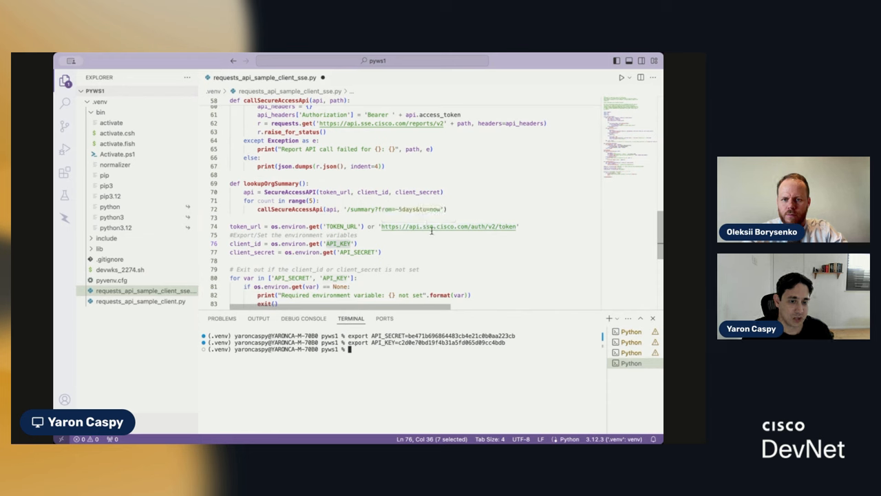
mouse_move(441, 225)
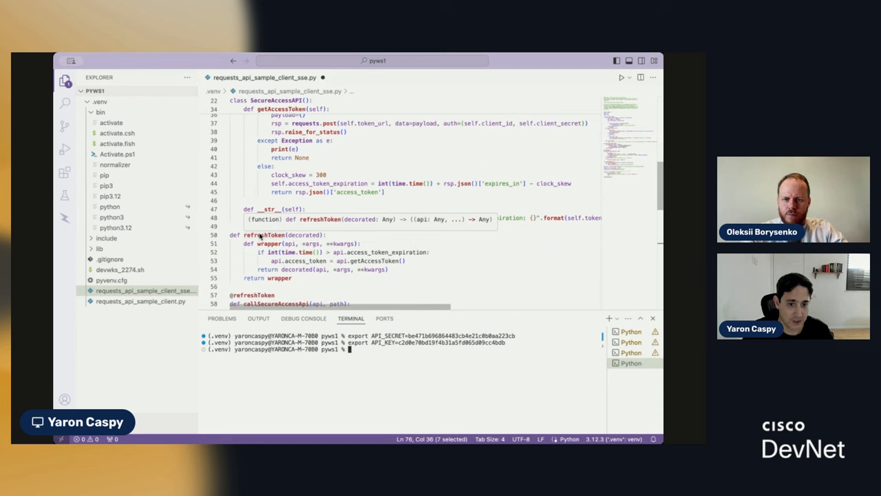
left_click(358, 251)
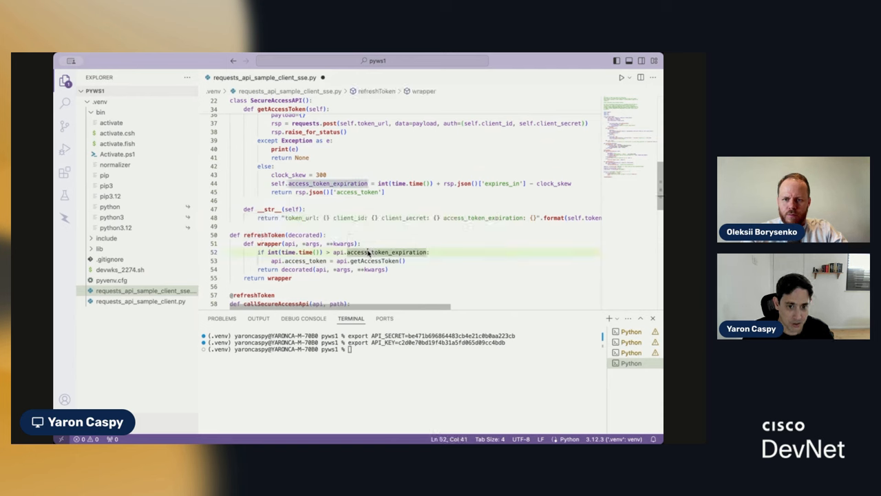
mouse_move(382, 252)
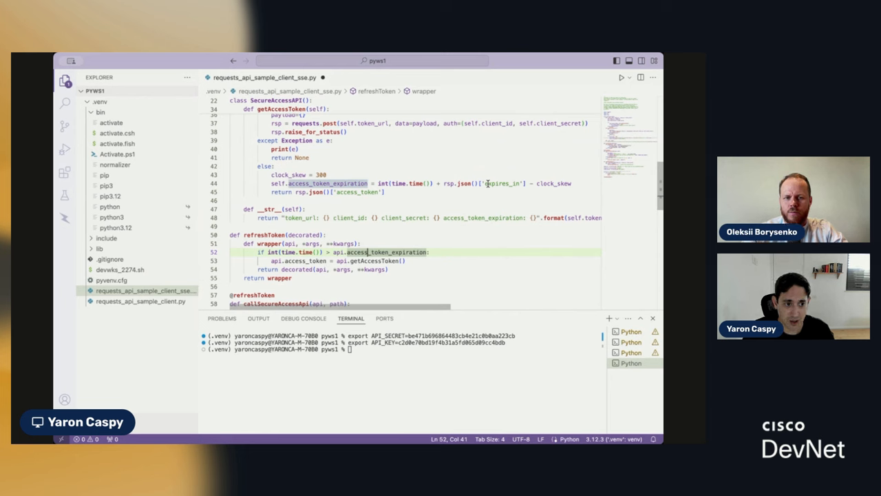
mouse_move(544, 184)
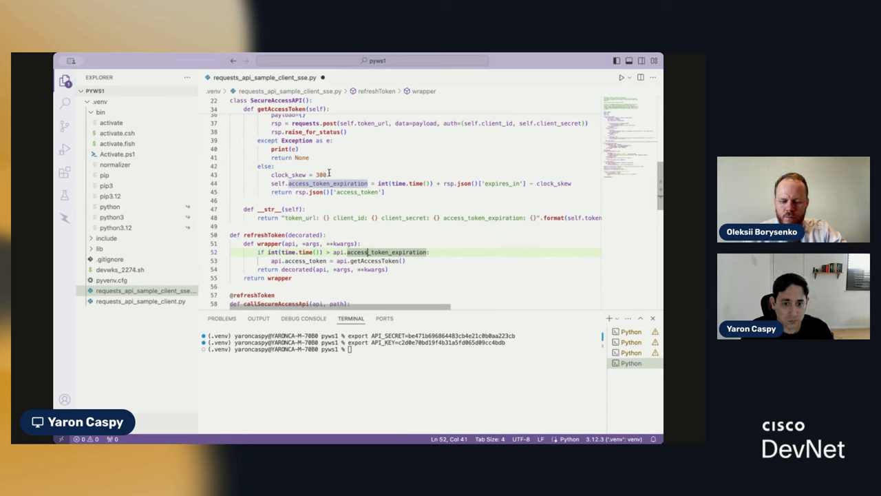
scroll("down", 3)
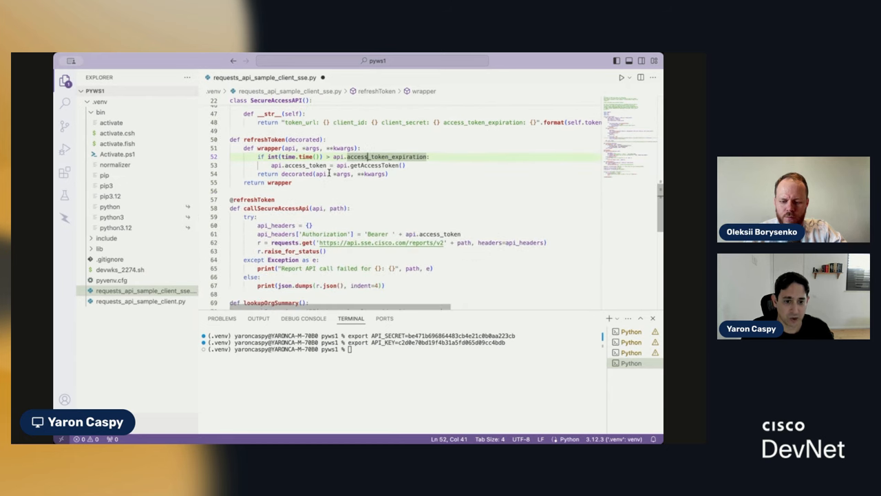
scroll("down", 3)
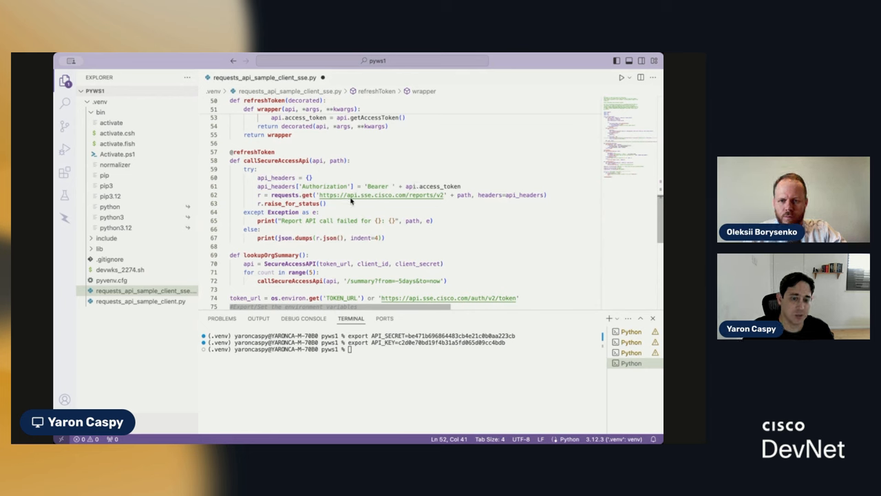
mouse_move(386, 194)
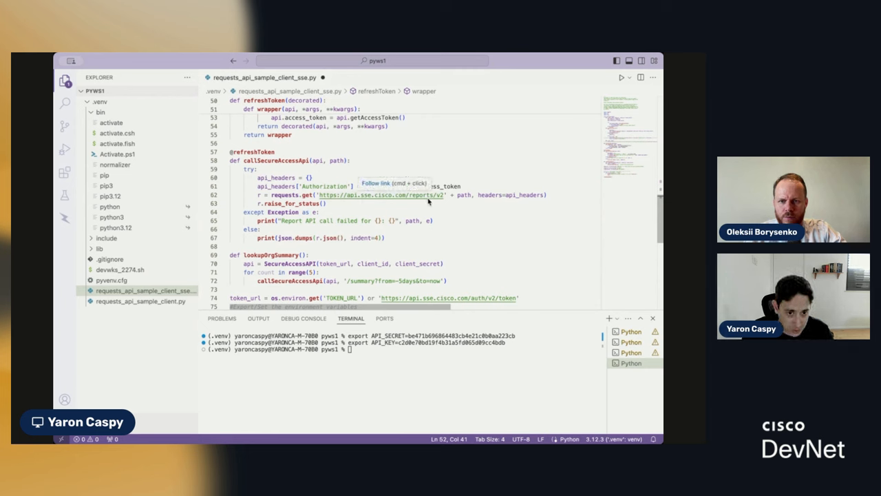
mouse_move(348, 286)
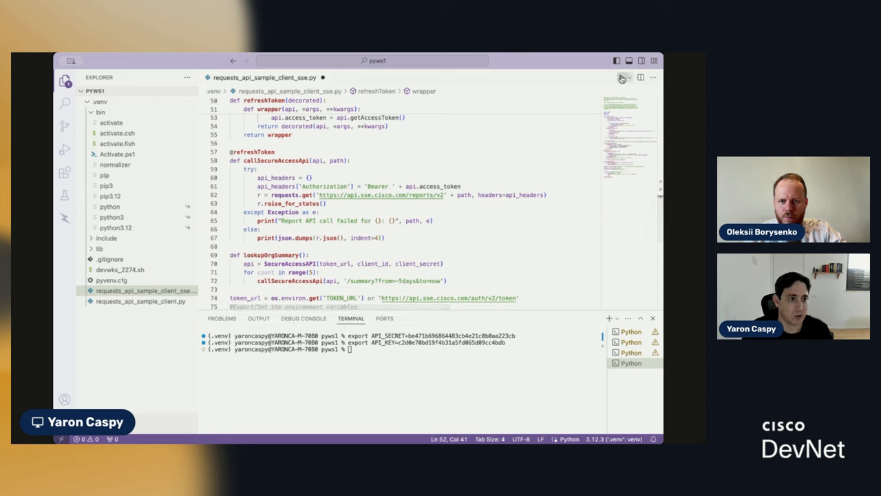
Run the sample script and scroll the JSON summary: 47566 requests, 1031 domains, 24 applications
left_click(621, 76)
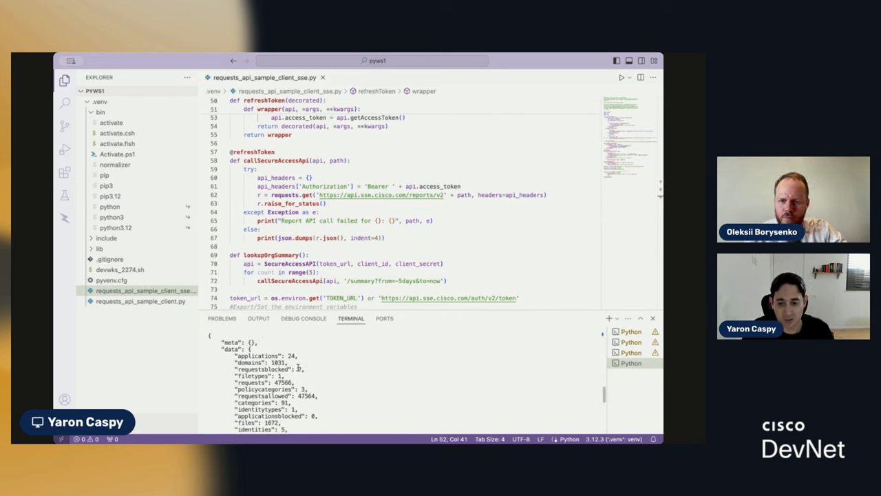
scroll("down", 3)
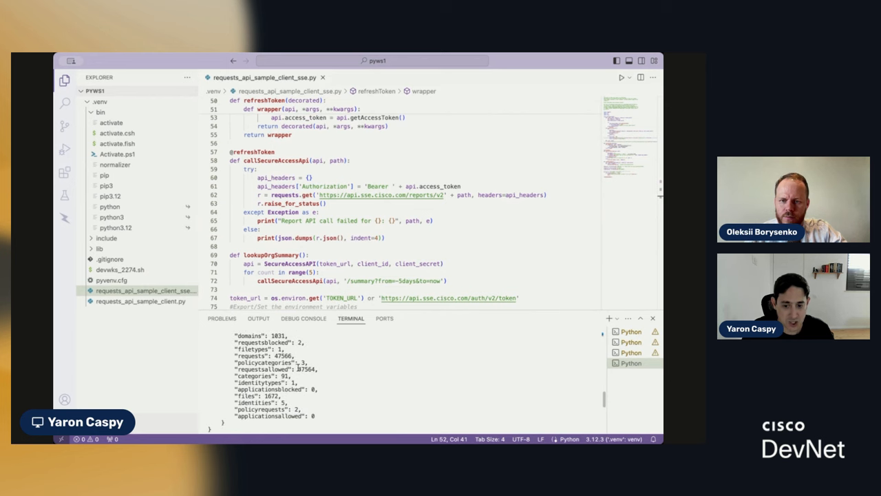